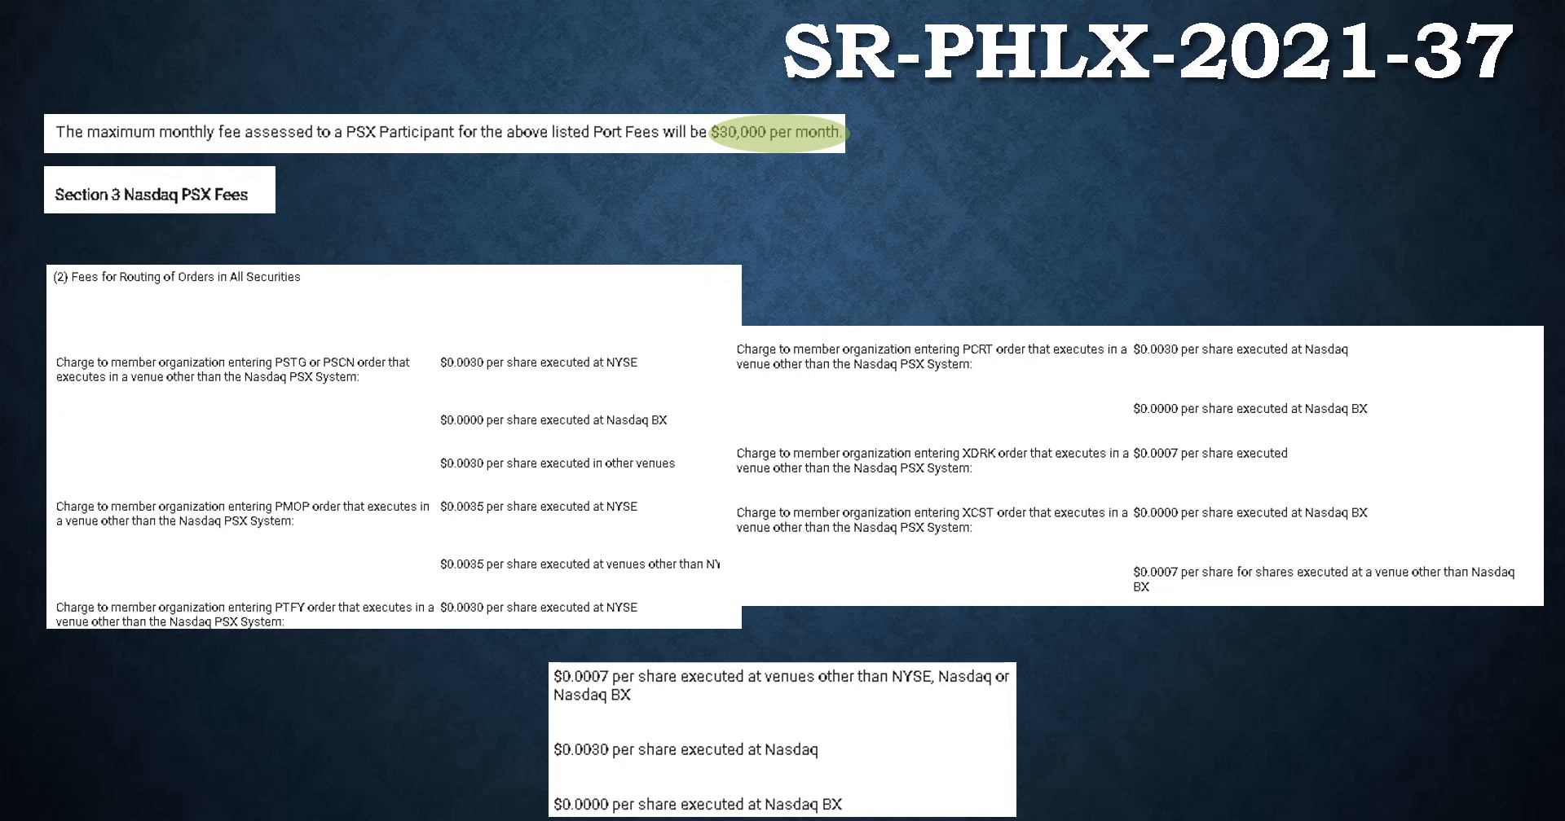
- Advance the slideshow to the In Essence slide defining indicia and highlighting market share
key("Right")
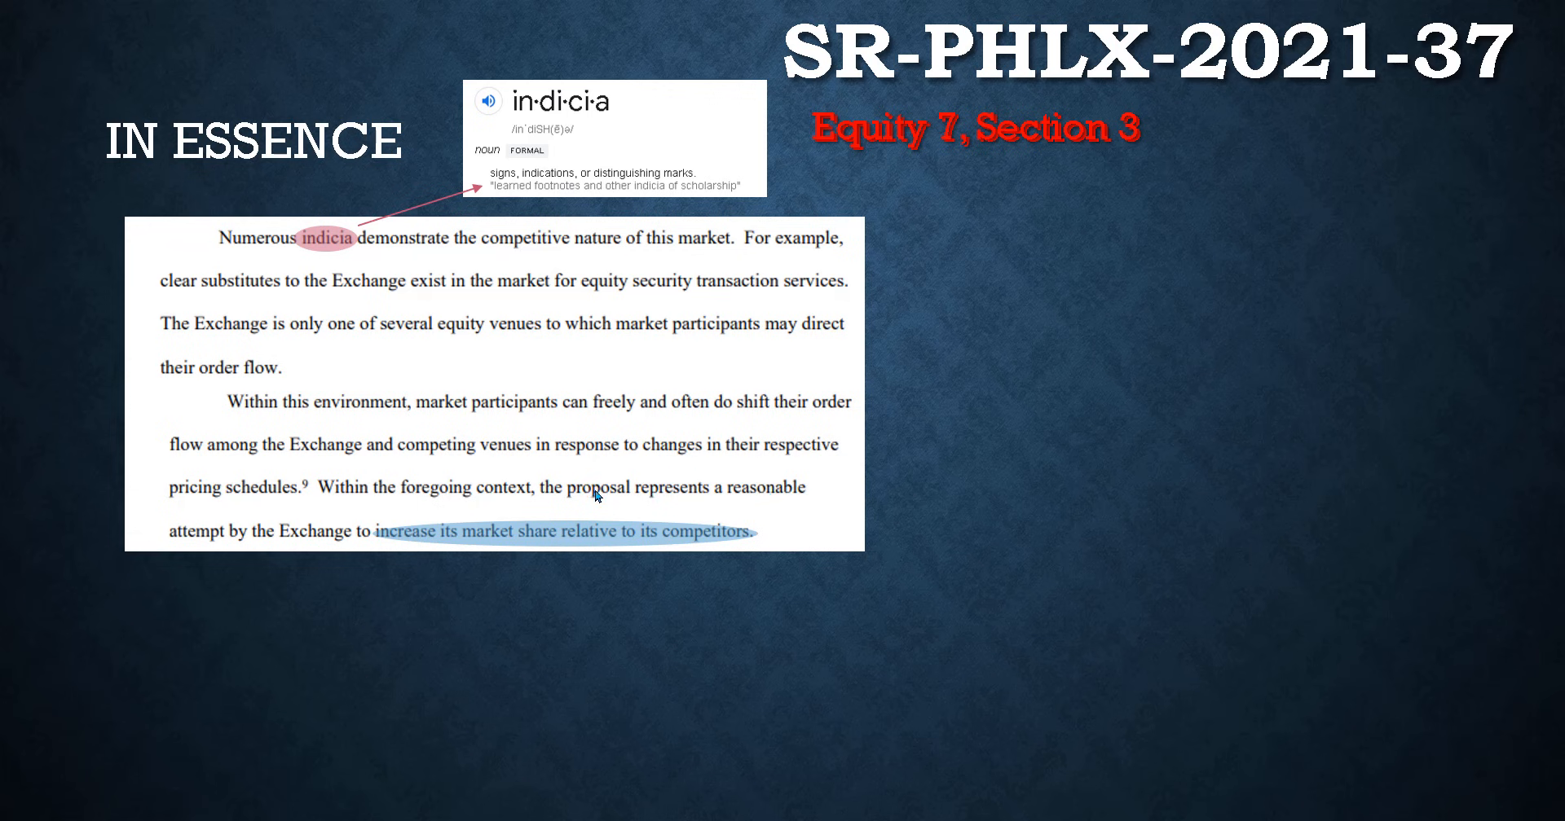
mouse_move(799, 642)
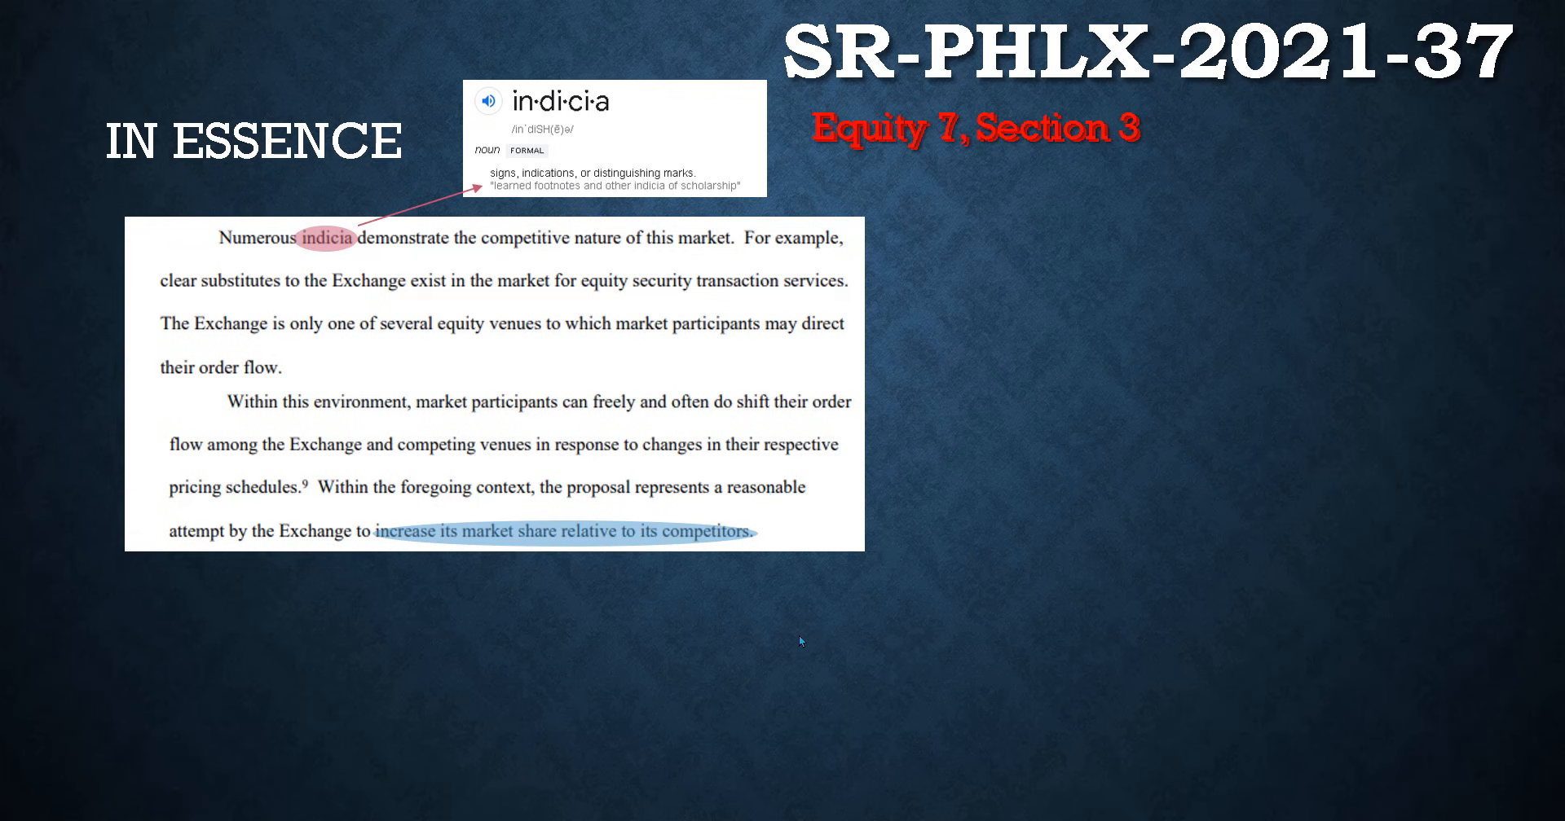
mouse_move(255, 239)
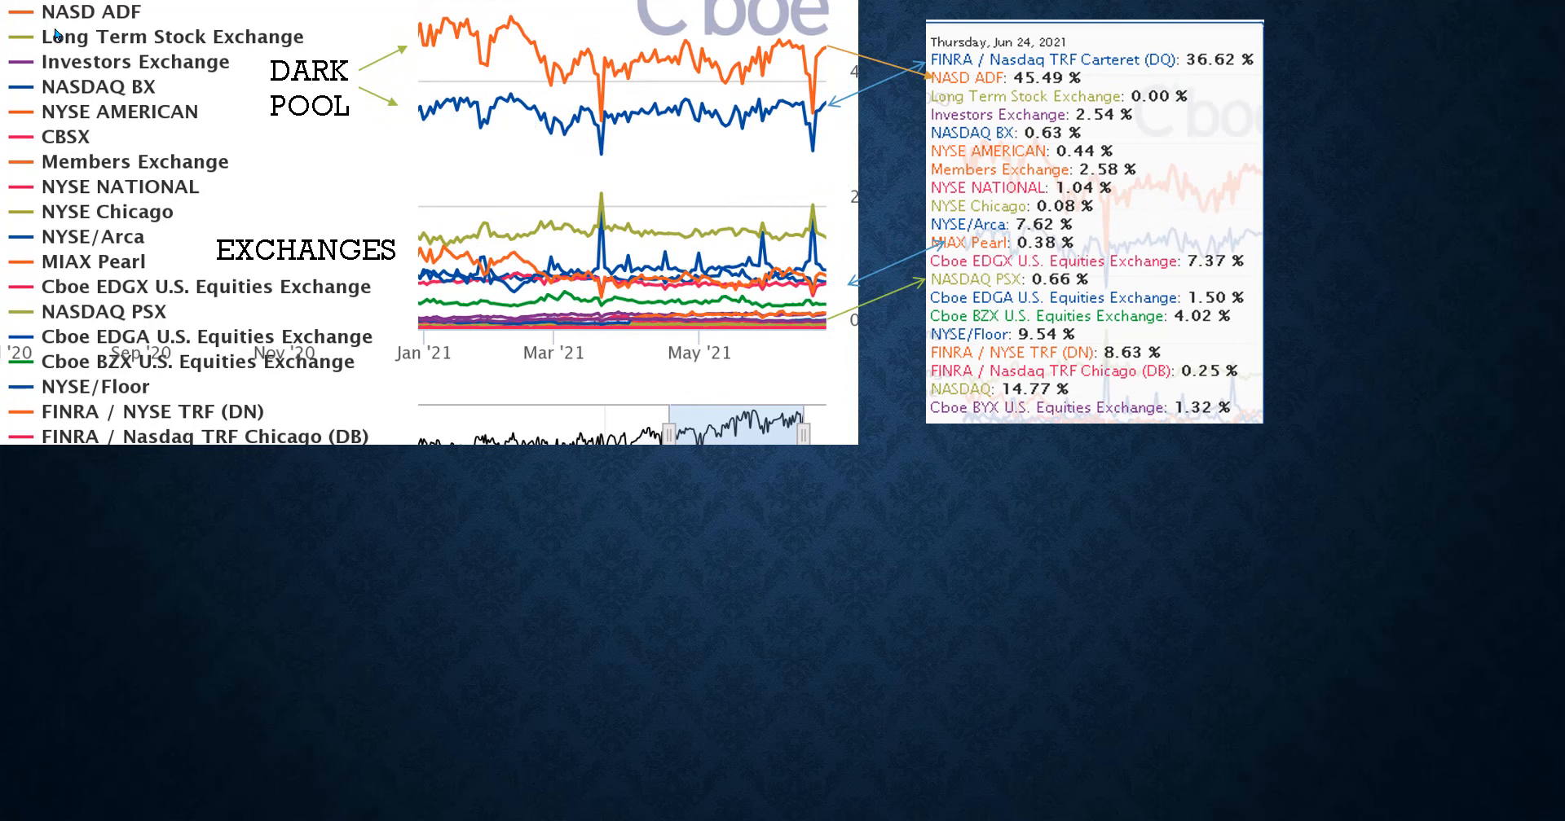
mouse_move(1045, 297)
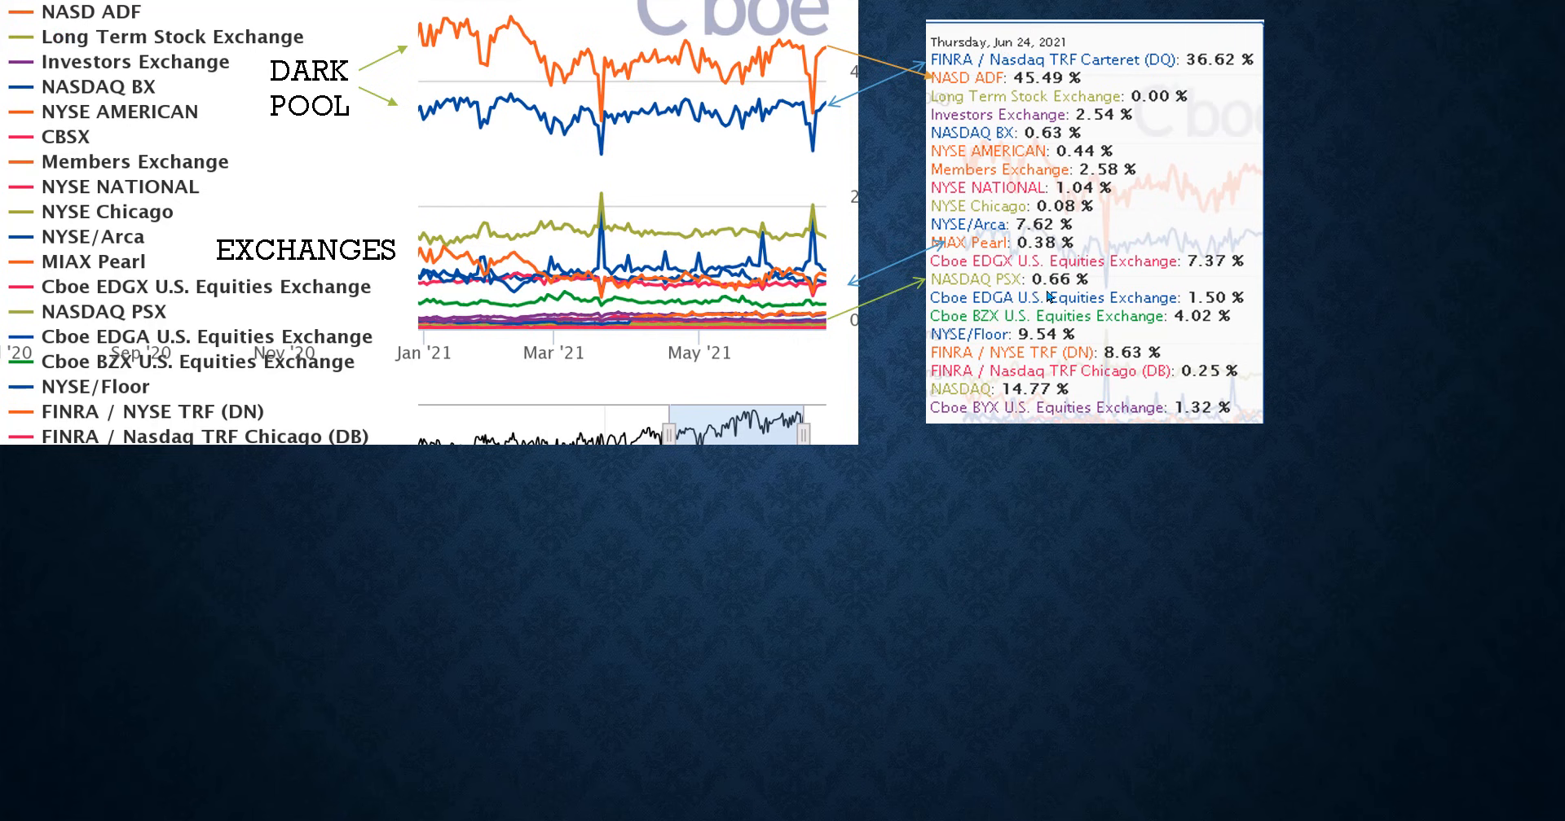
mouse_move(1043, 301)
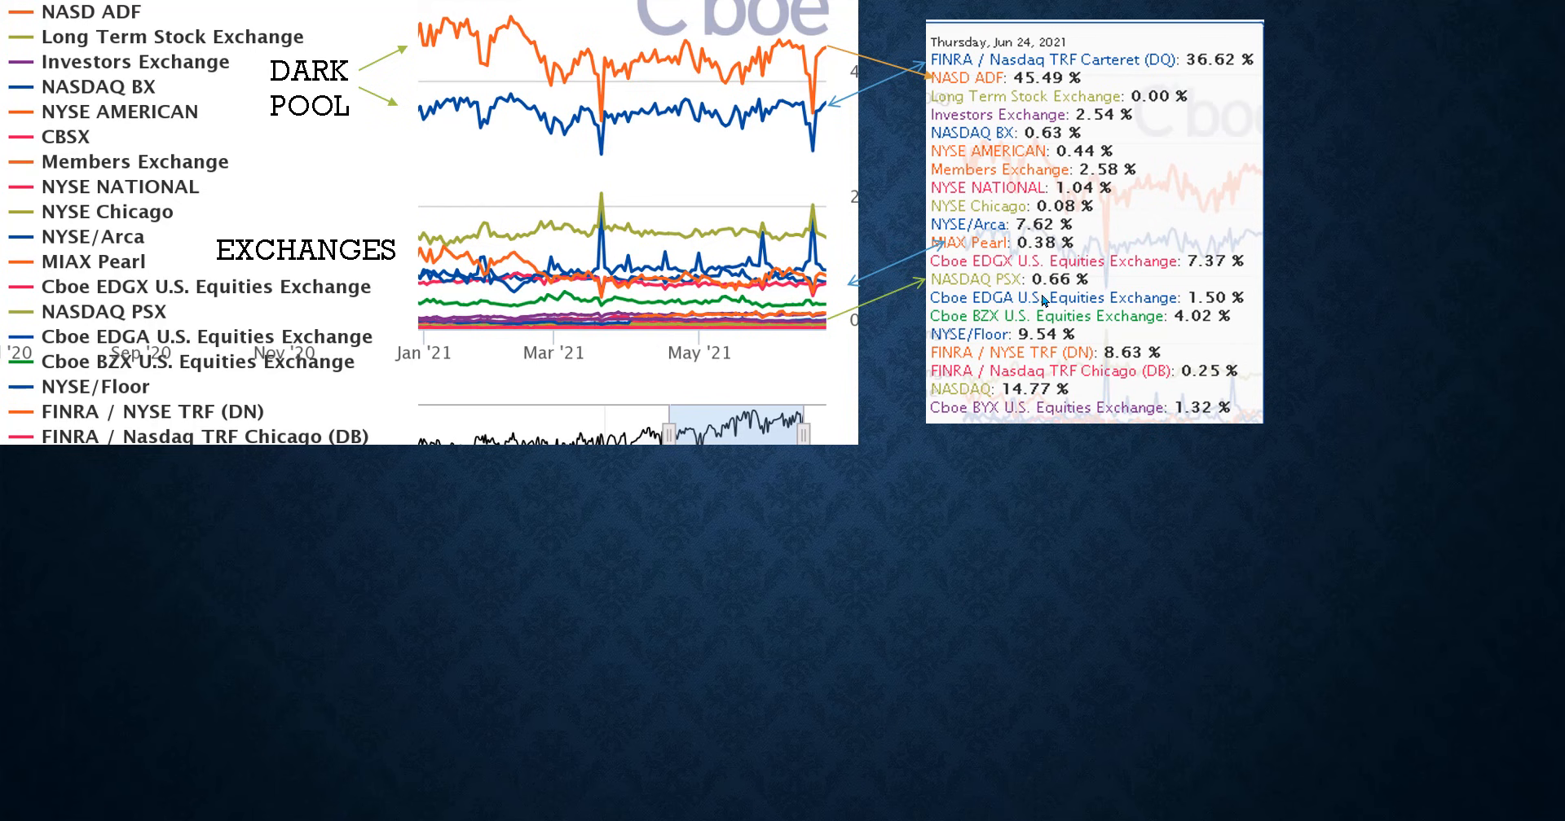
mouse_move(836, 263)
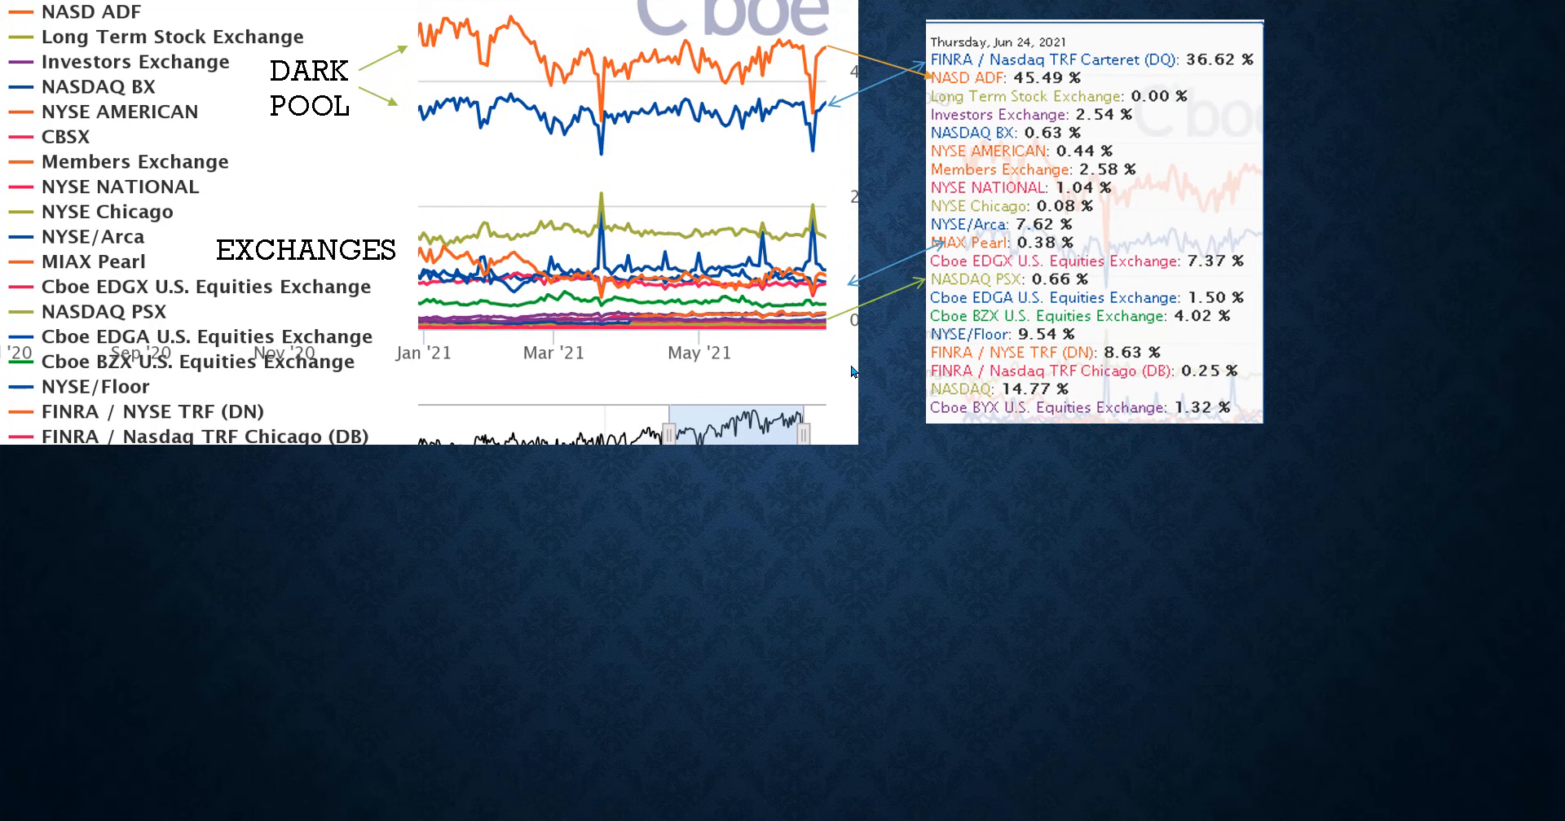
mouse_move(1004, 97)
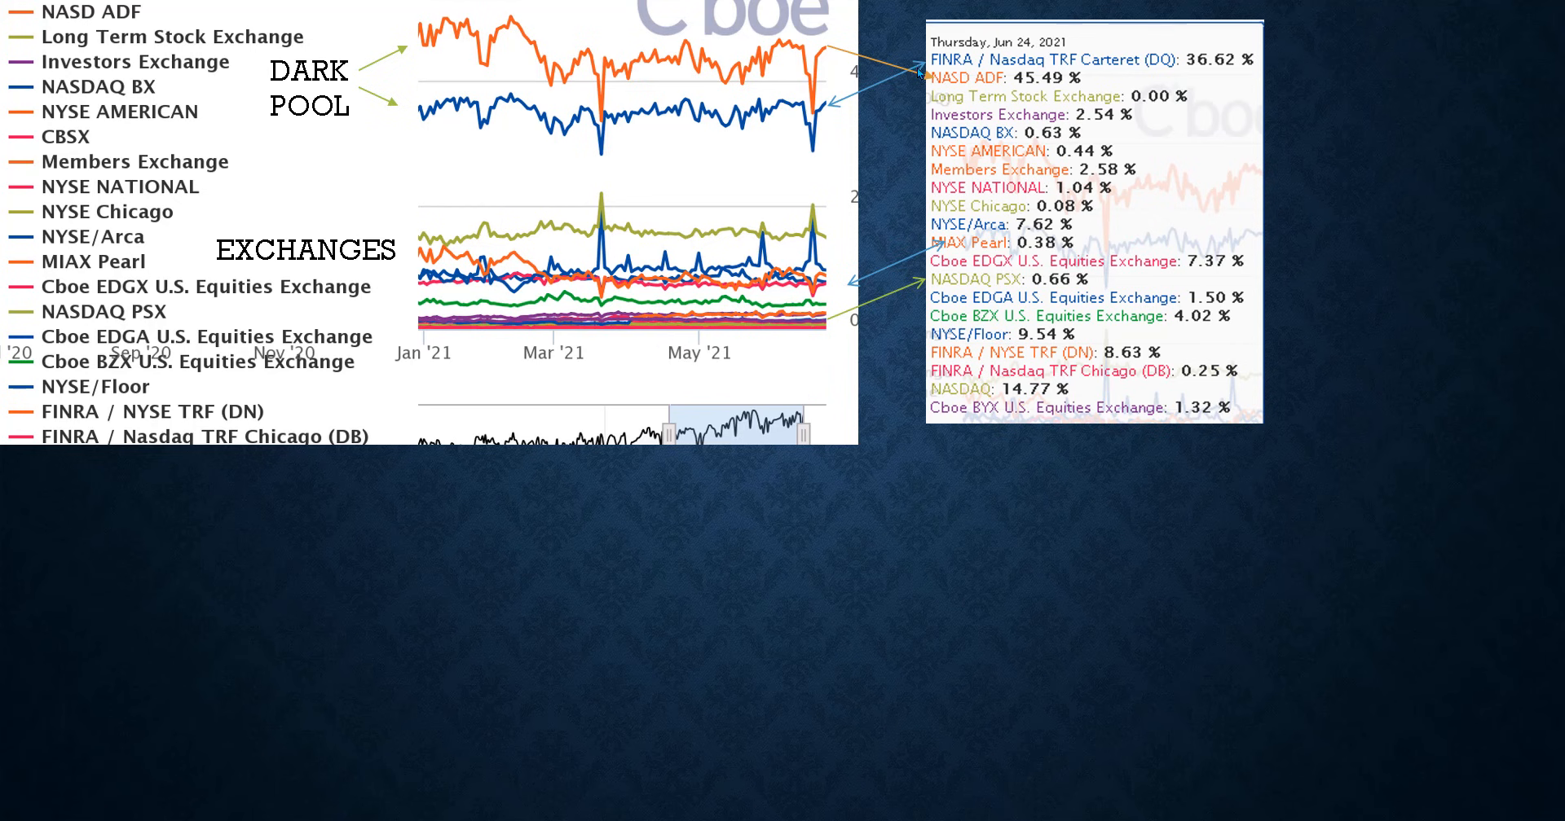
mouse_move(1322, 58)
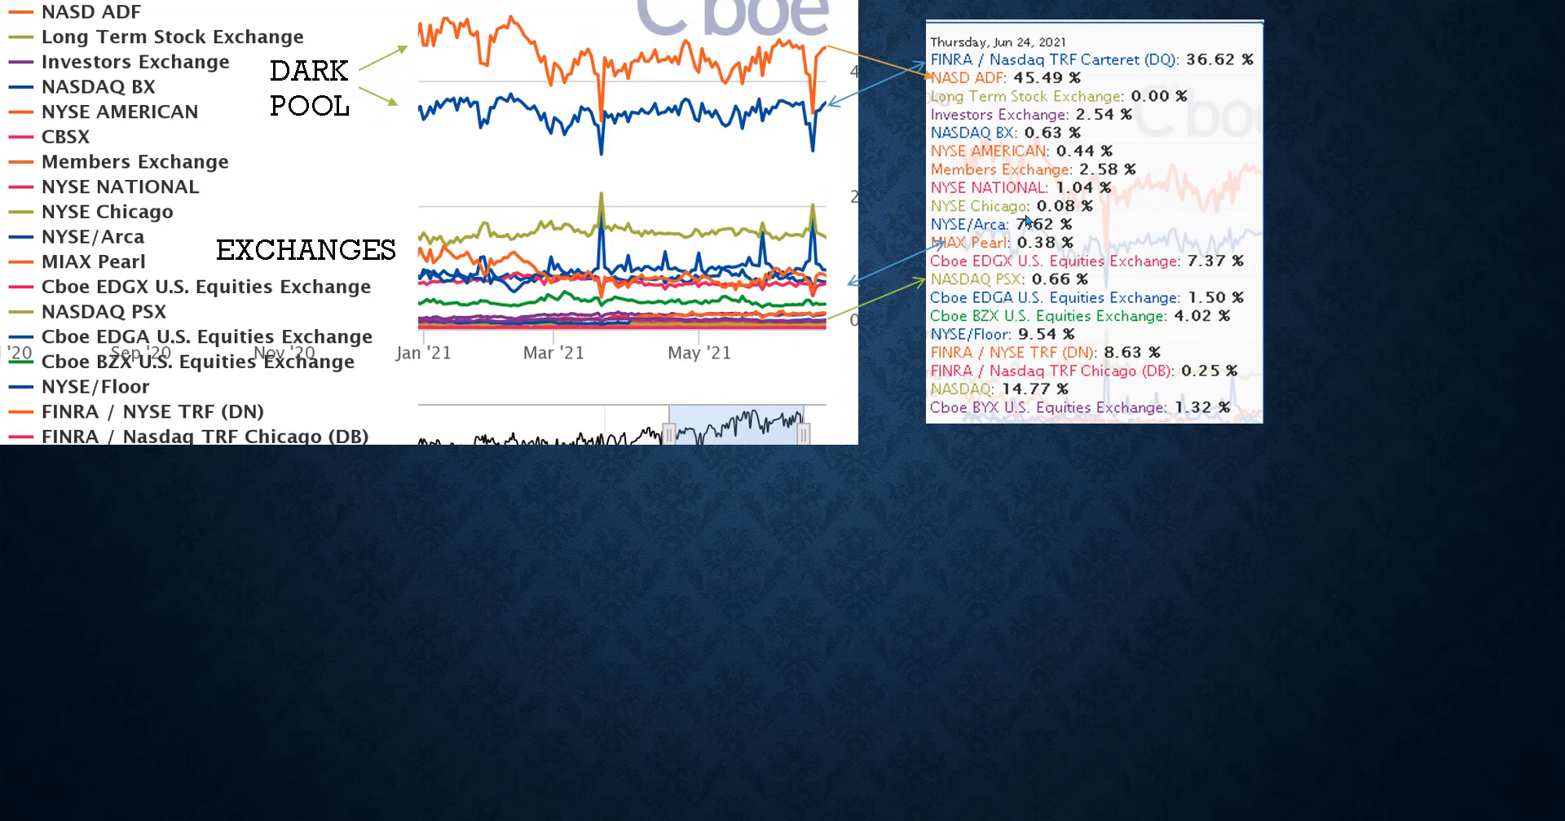
mouse_move(1001, 460)
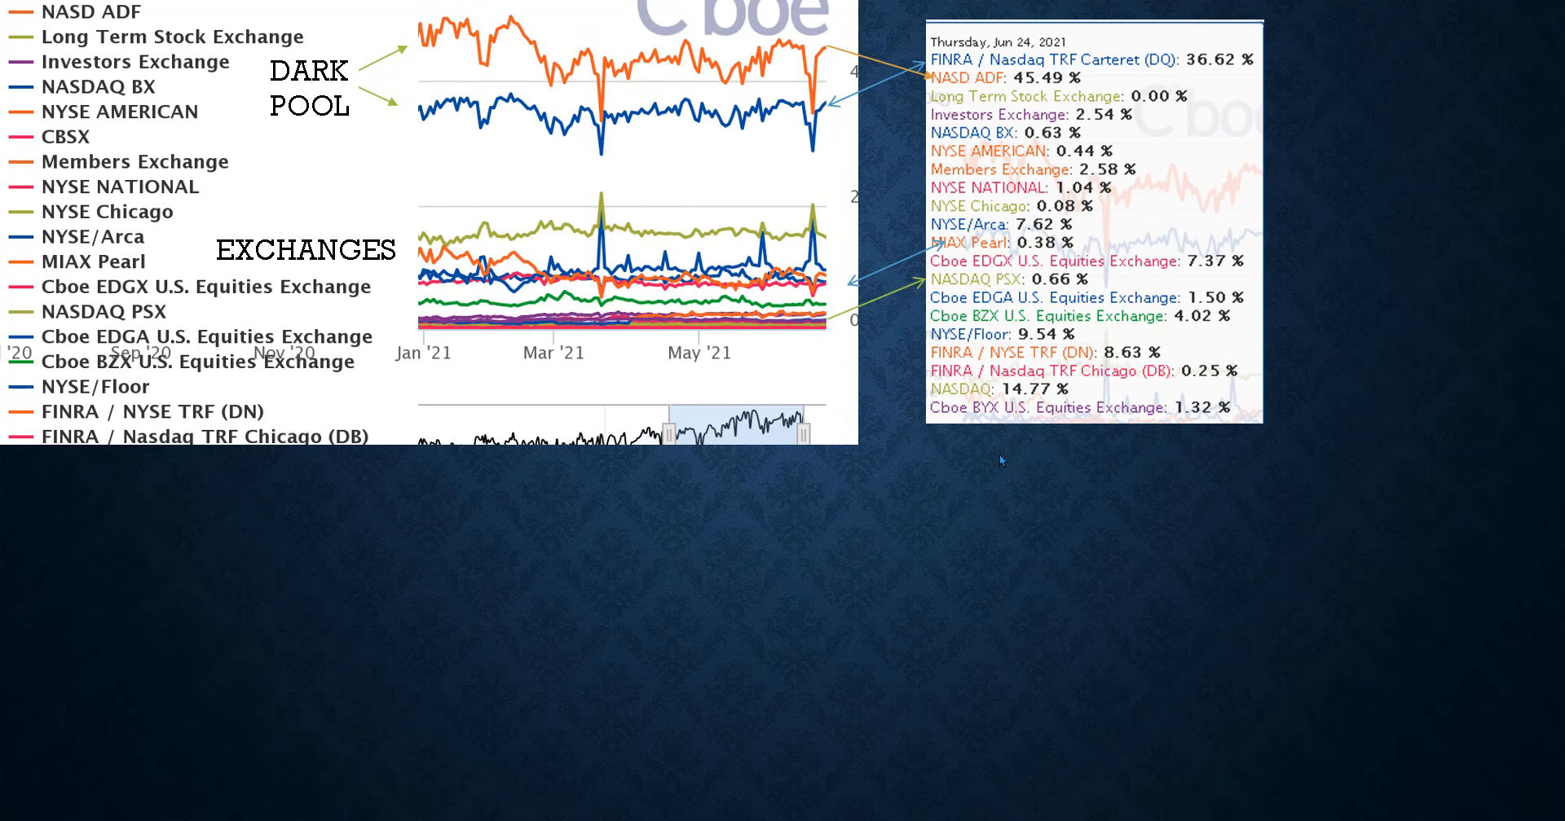